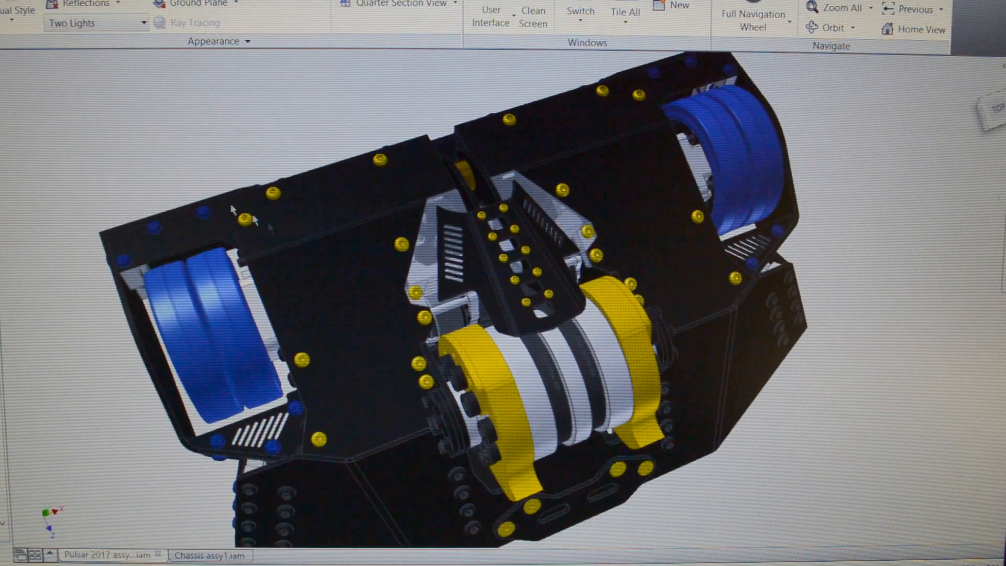
- Open the right-click menu for the chassis top panels to reach the Visibility option
{"action": "right_click", "coordinate": [585, 168]}
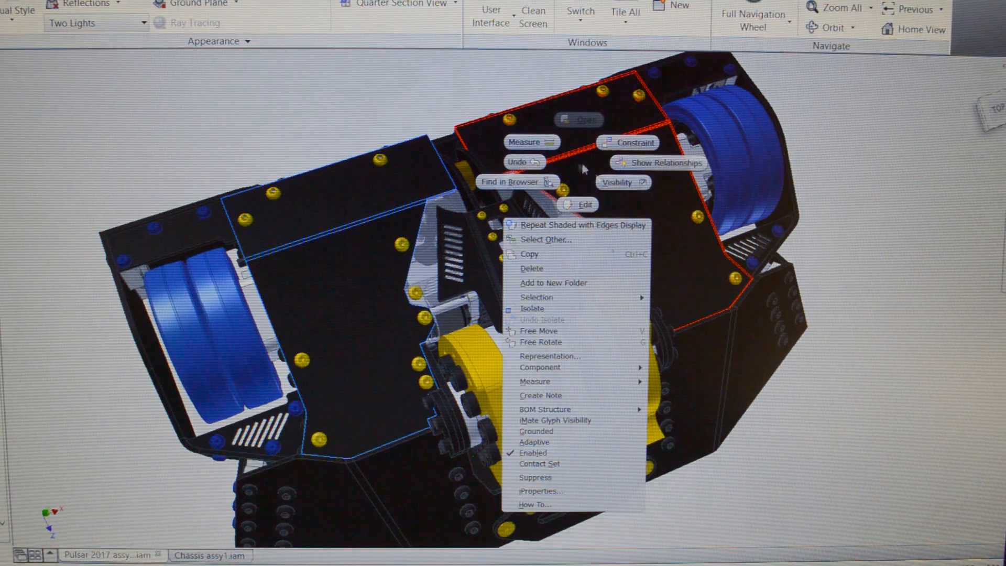